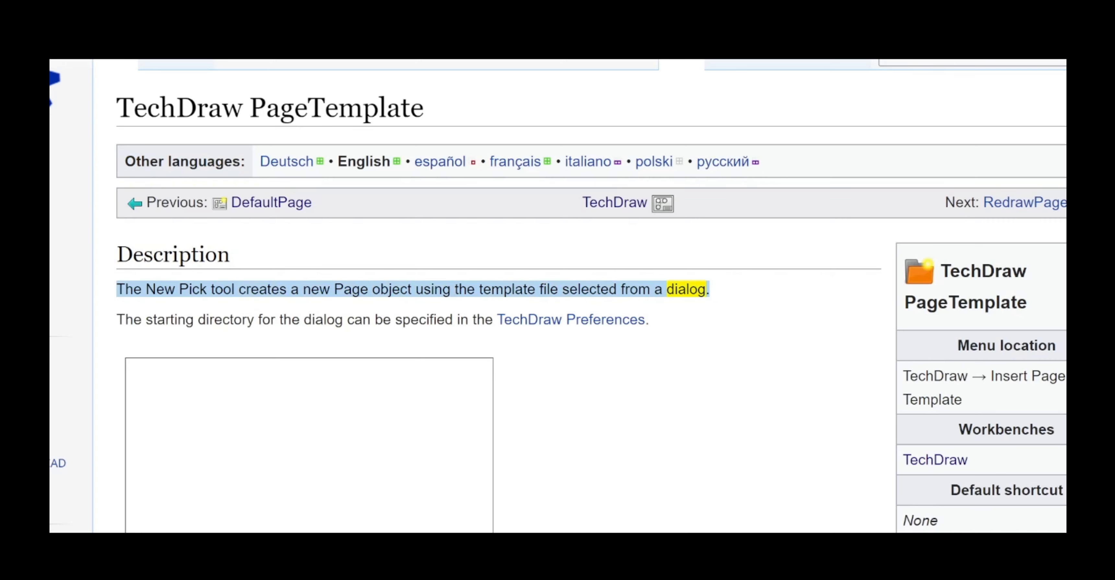
Step: Have the Description text and A4 landscape template caption read aloud
scroll(down, 3)
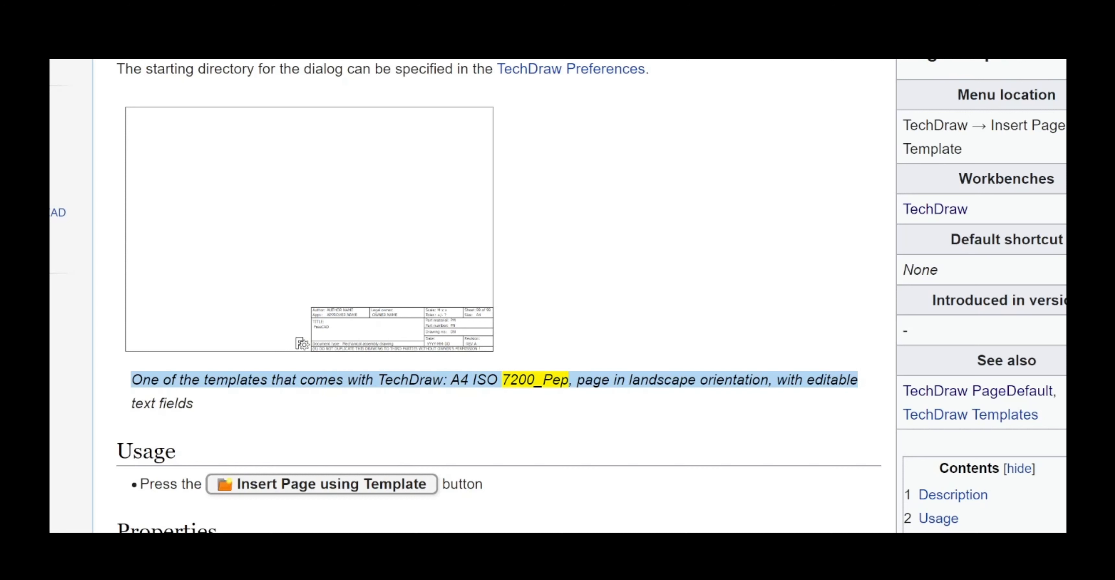
double_click(593, 380)
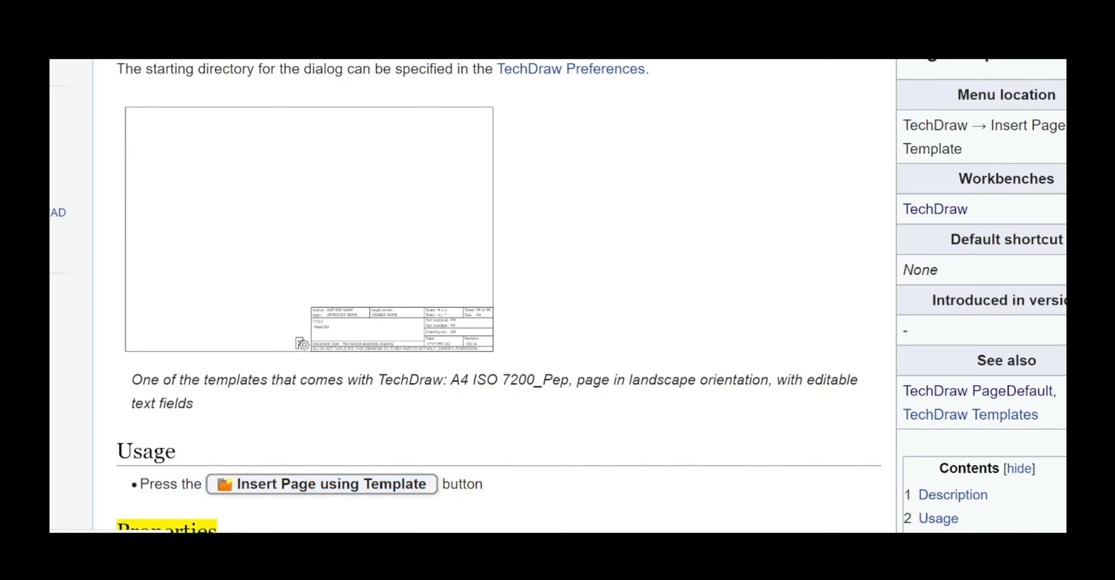
Step: Continue reading from Properties and See also into the first Scripting code line
scroll(down, 3)
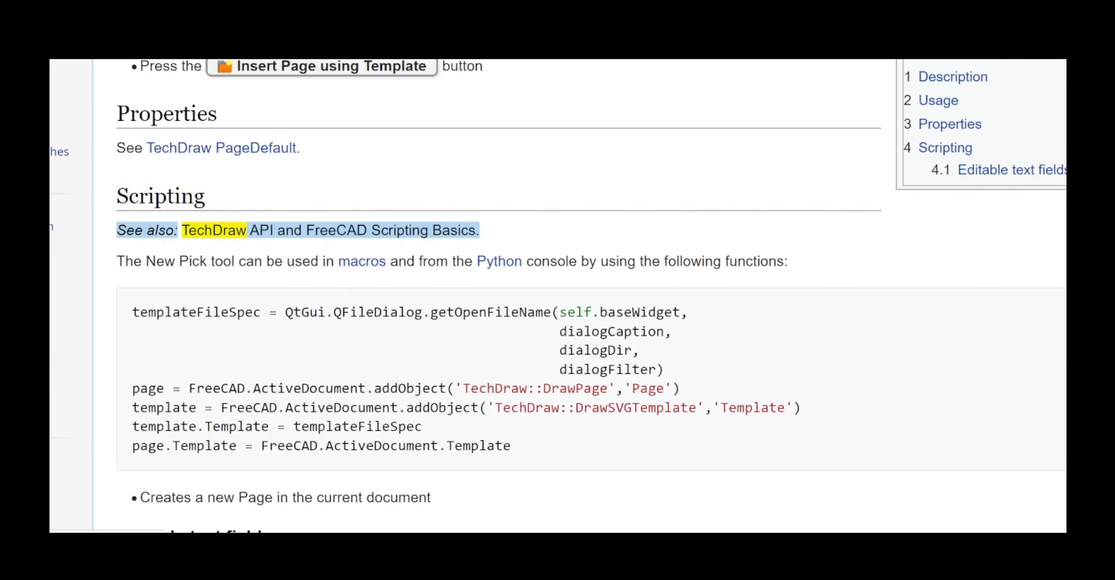
double_click(398, 230)
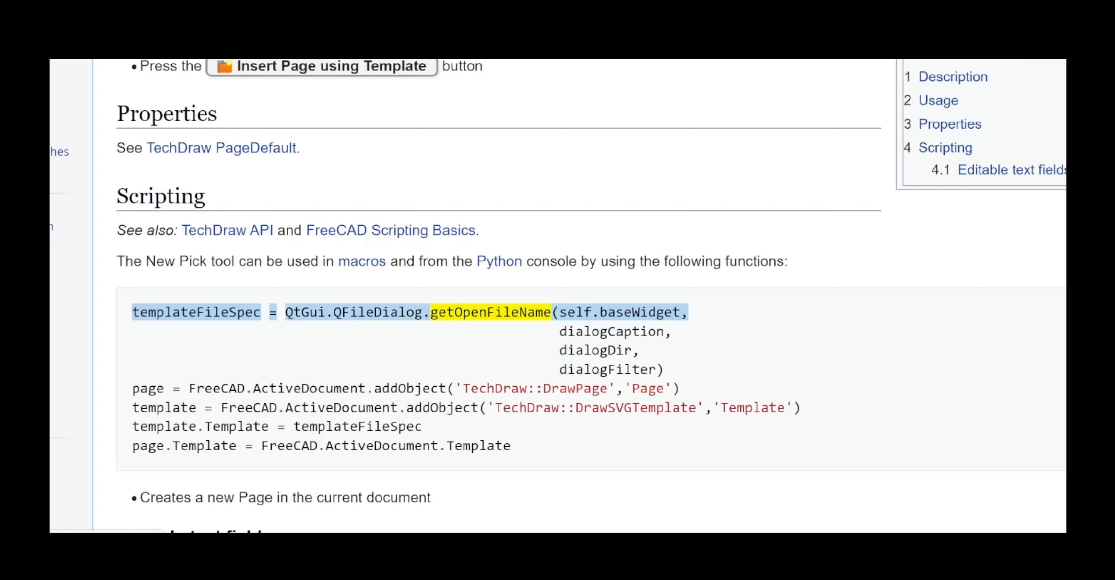
Step: Have each remaining Scripting code line read aloud one by one
double_click(640, 313)
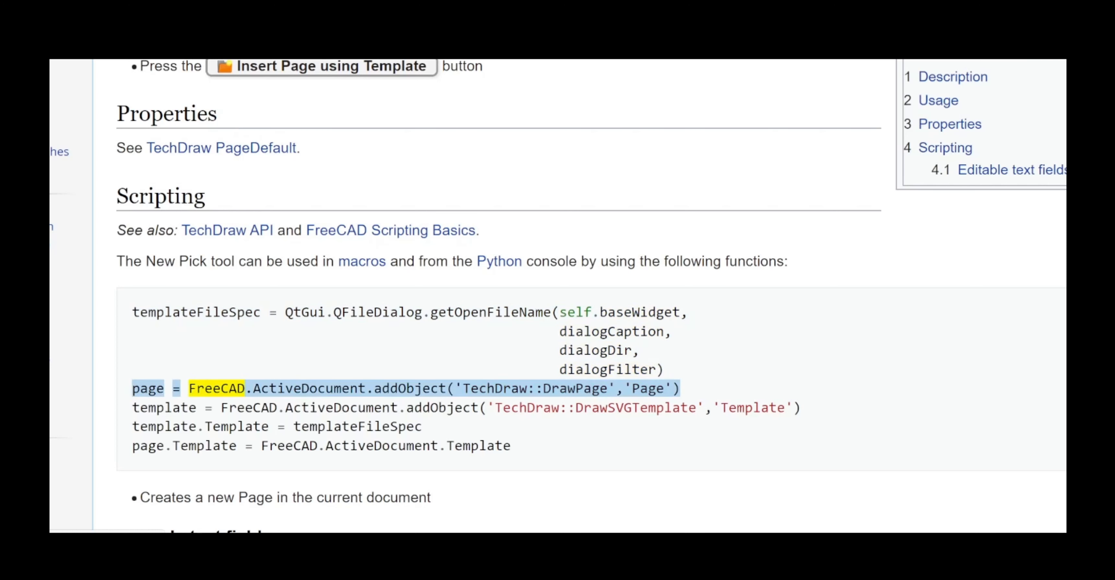
double_click(409, 388)
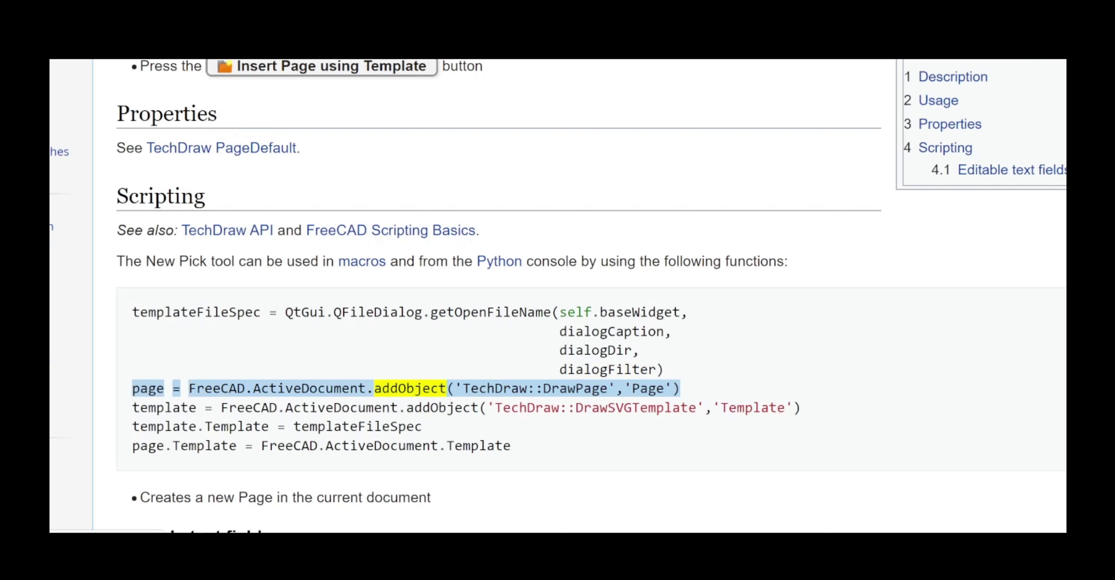
double_click(577, 388)
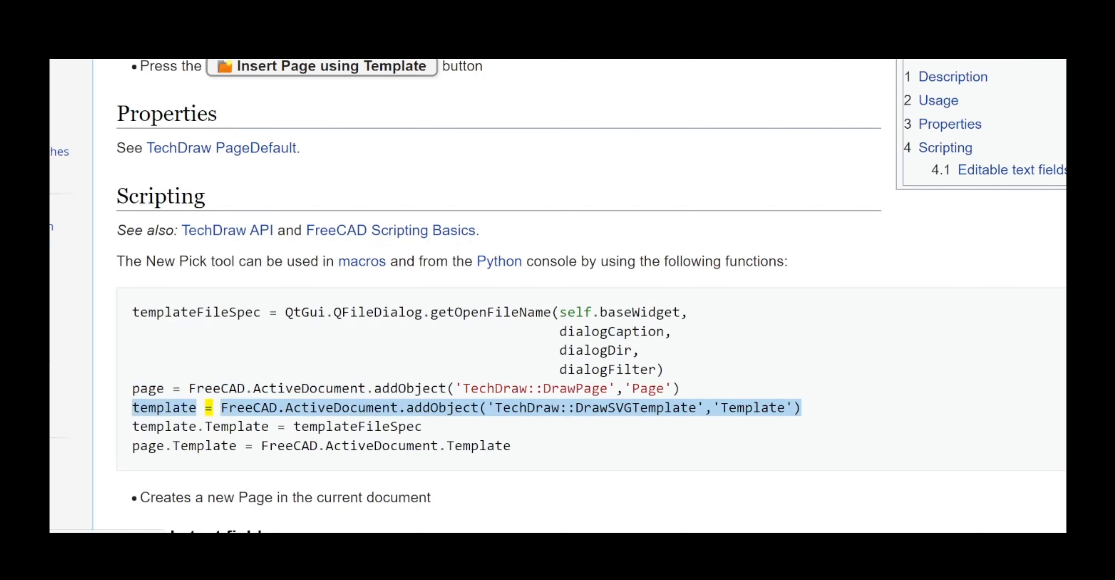
double_click(339, 407)
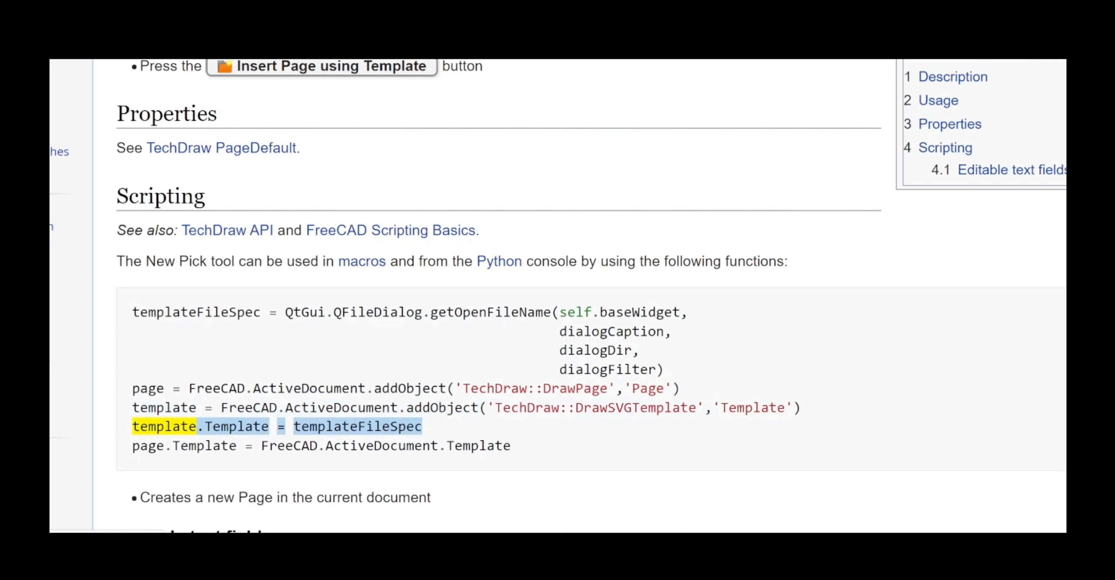
double_click(357, 426)
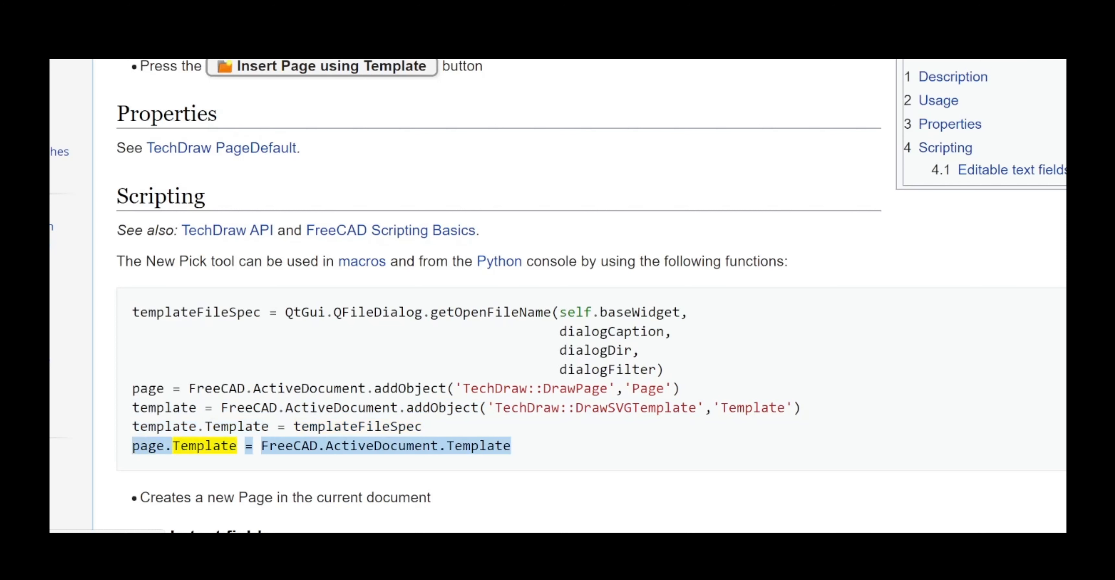
double_click(287, 446)
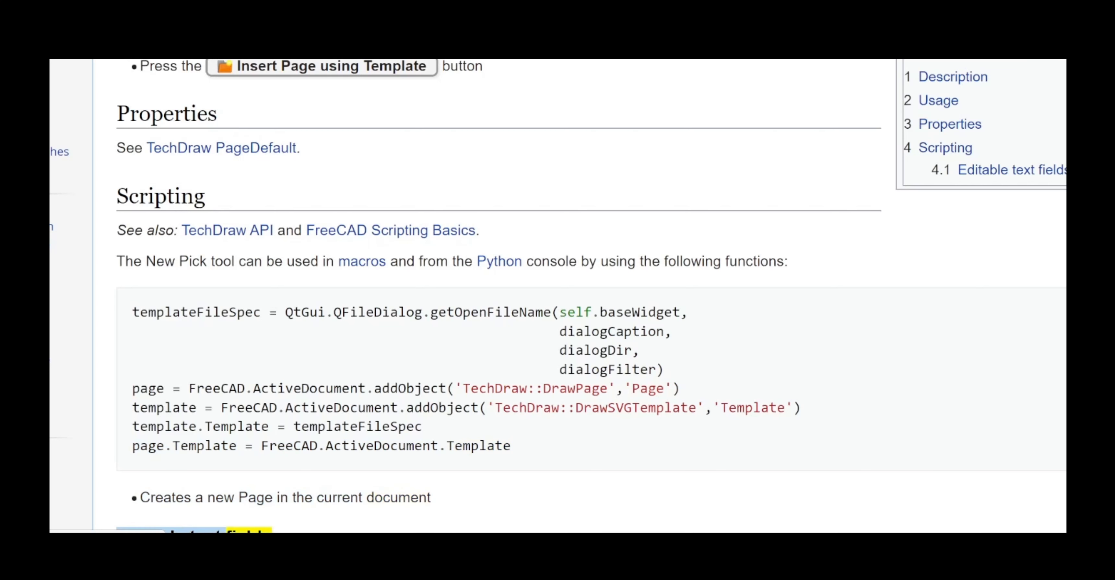
Step: Reach the Editable text fields note and page footer for reading
scroll(down, 3)
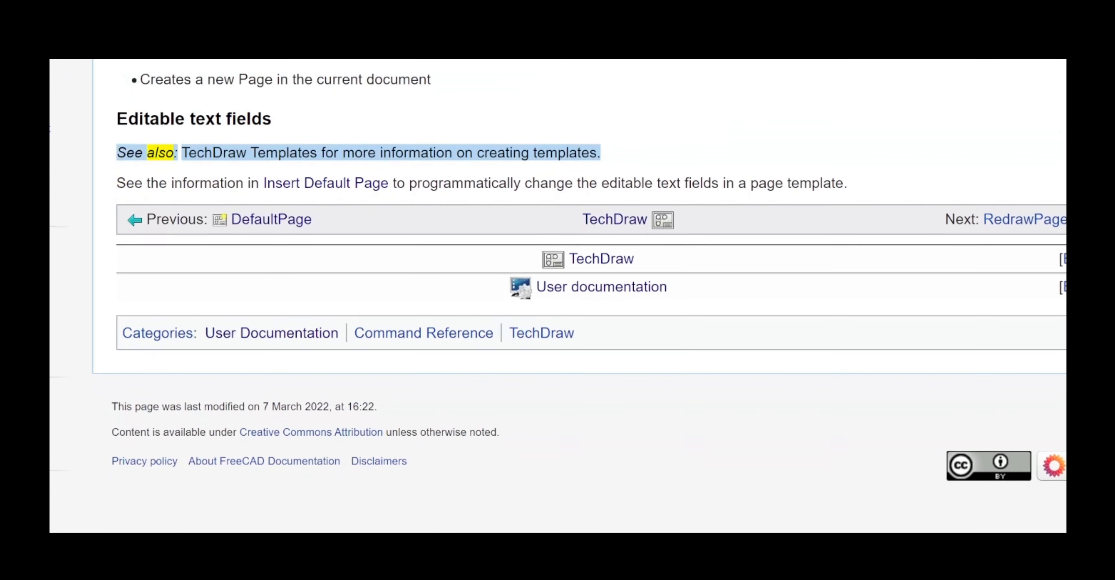